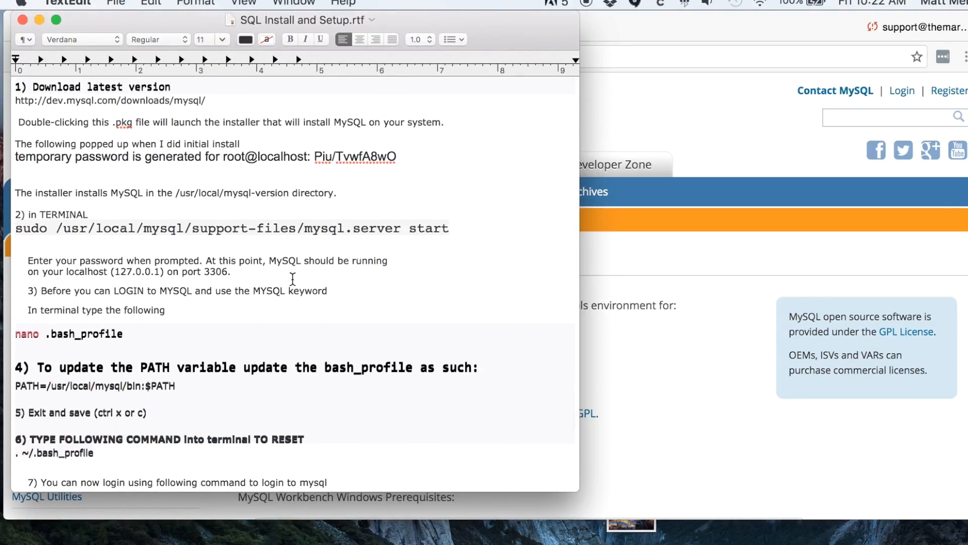
mouse_move(289, 97)
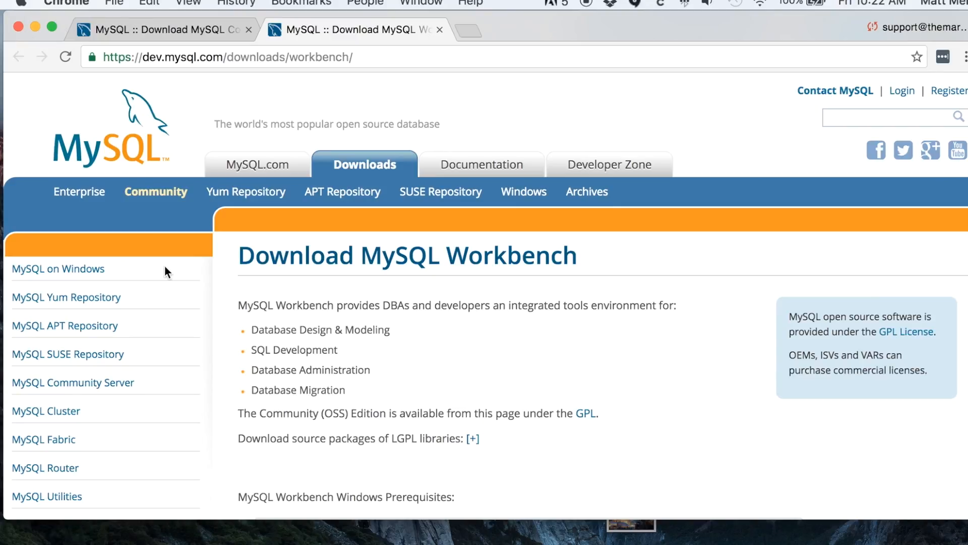
Scroll the Community Server 5.7.17 page to the Mac OS X 10.12 DMG Archive row.
scroll(down, 3)
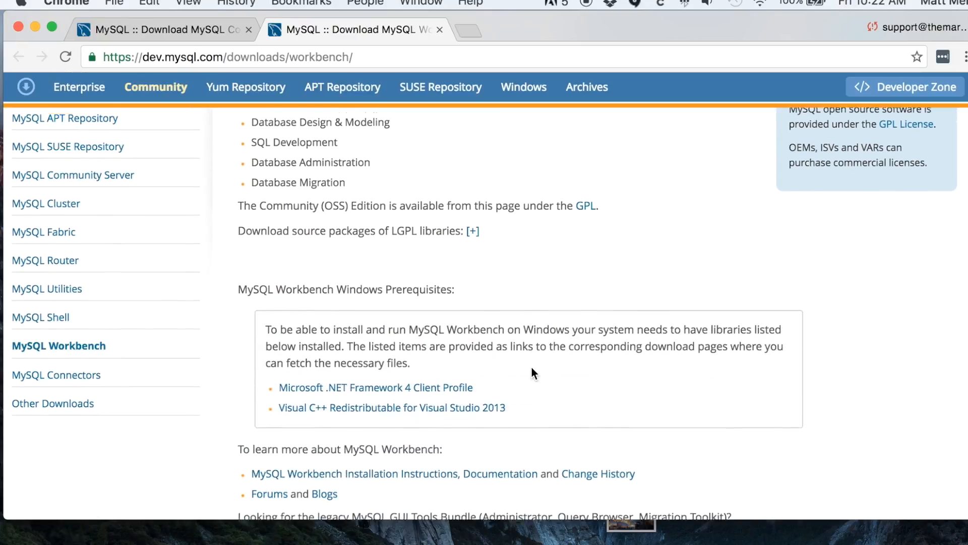
scroll(down, 3)
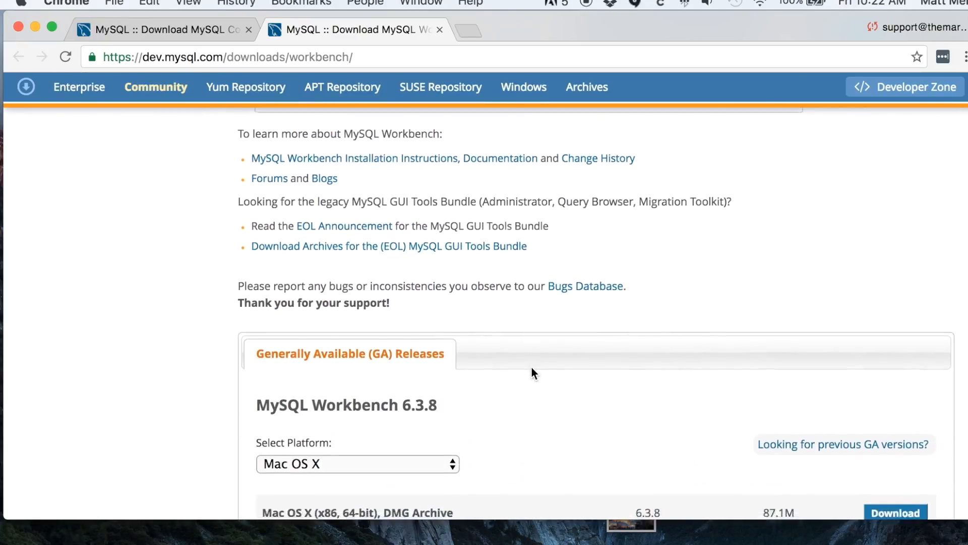
scroll(down, 3)
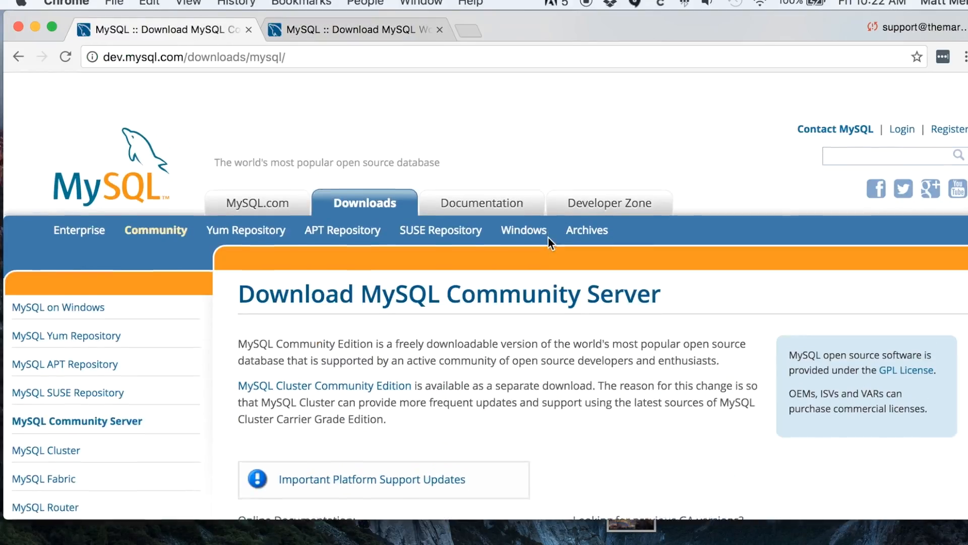
scroll(down, 3)
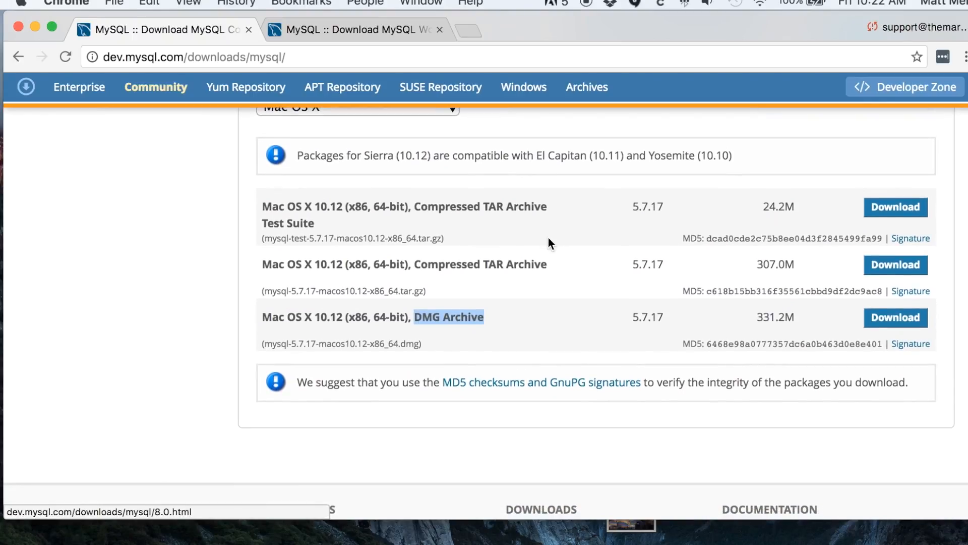
scroll(up, 3)
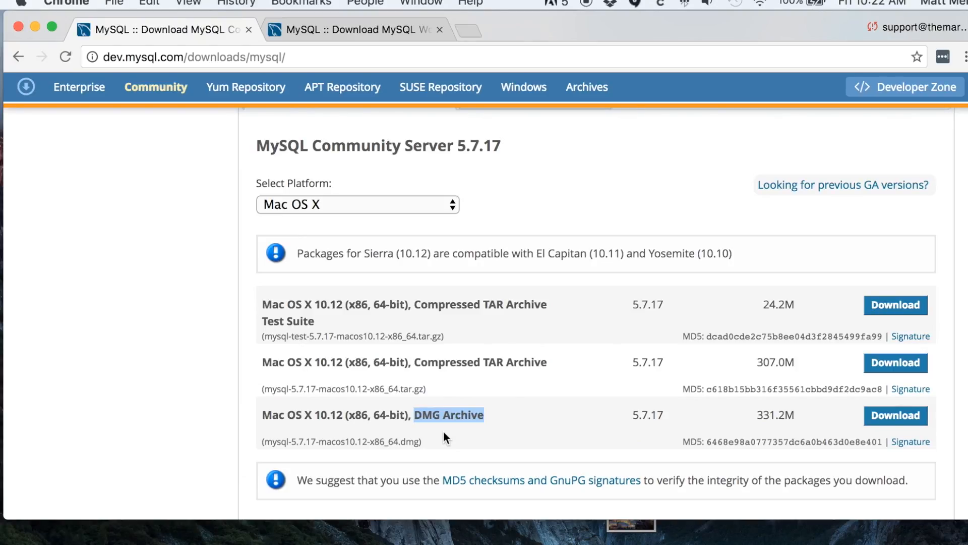
mouse_move(435, 453)
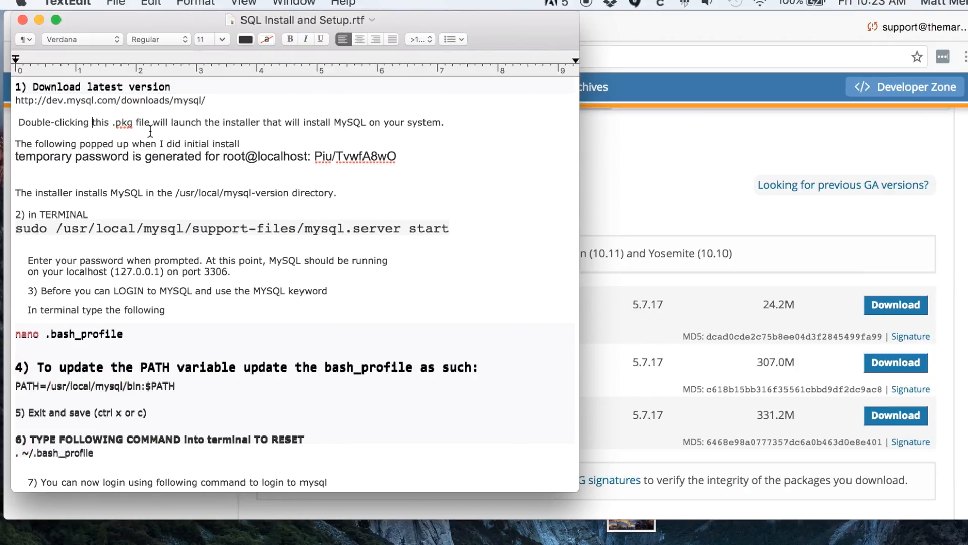
mouse_move(182, 165)
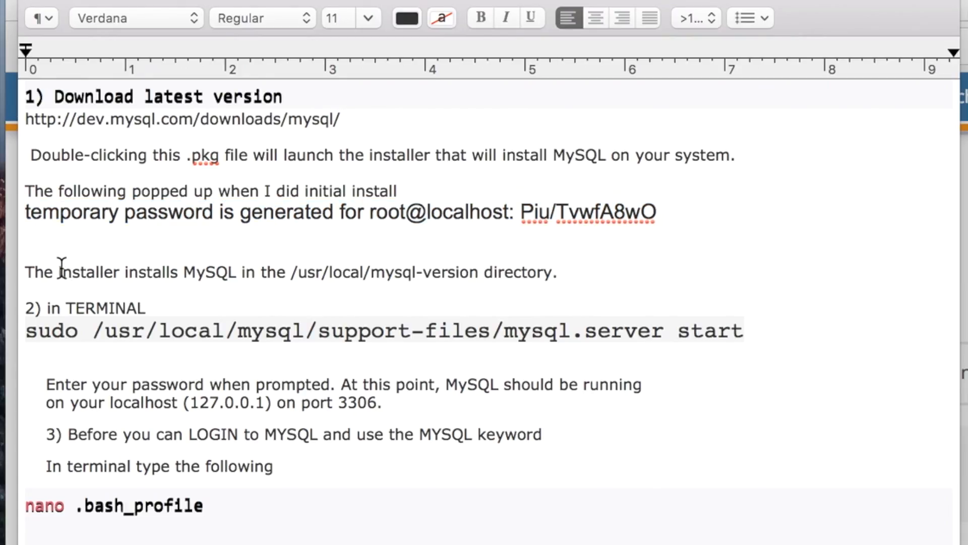
drag(57, 272, 331, 272)
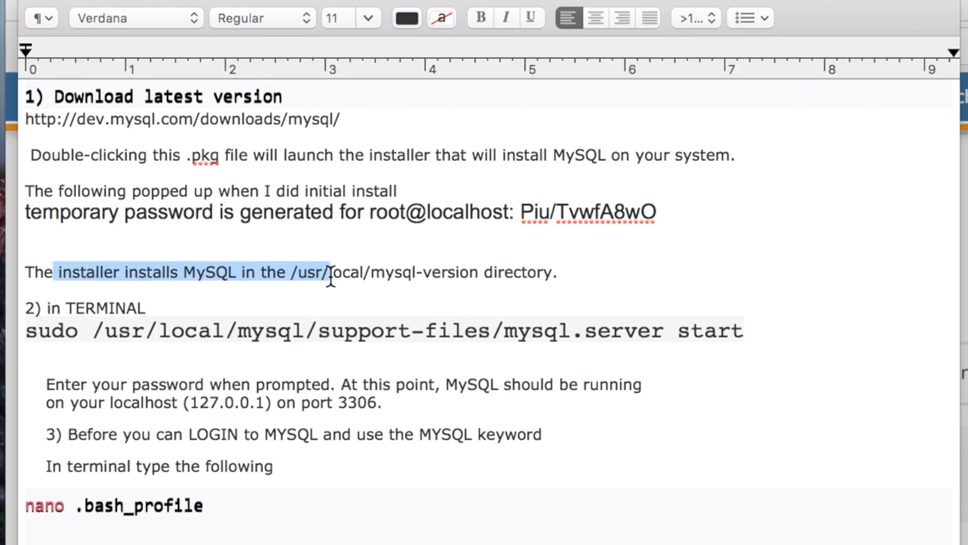
drag(331, 272, 558, 273)
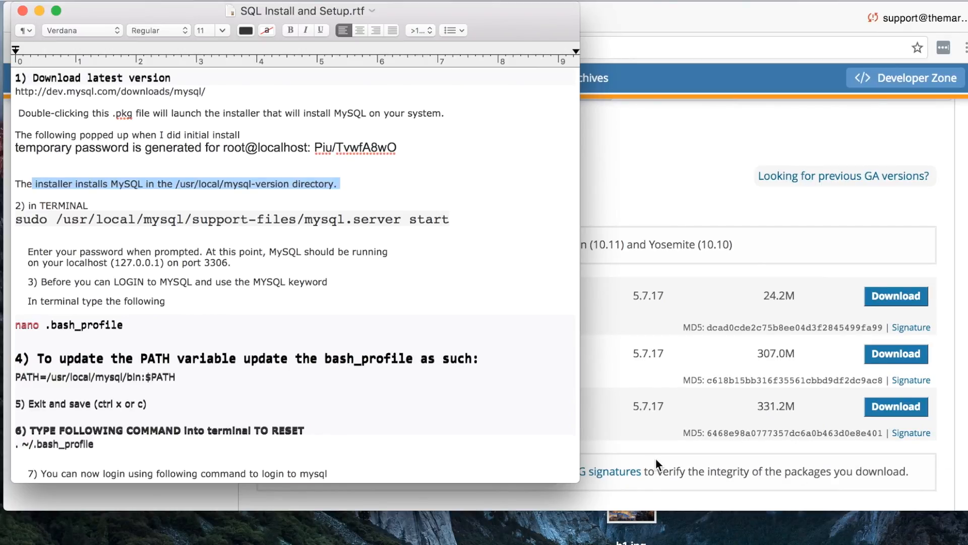
Search System Preferences for MySQL and show its pane with the server running.
click(12, 6)
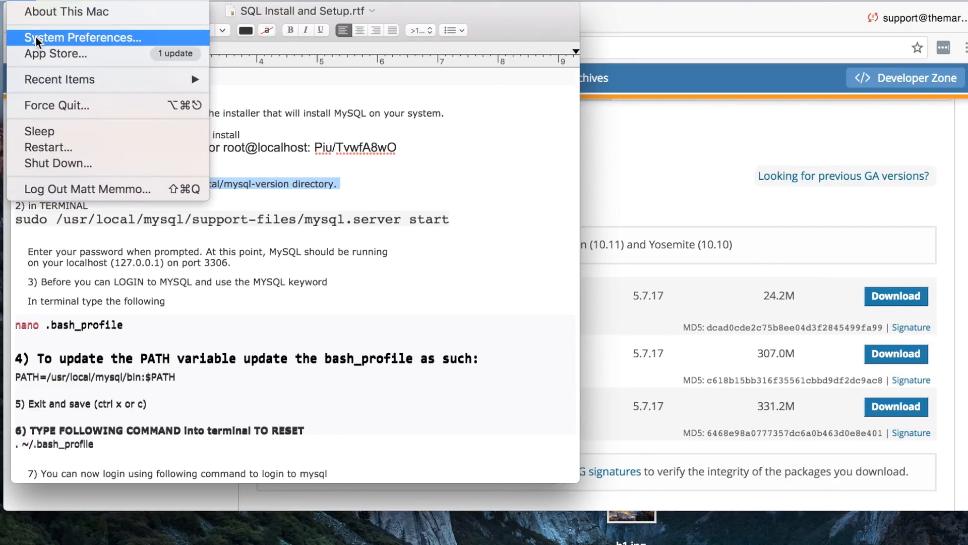
click(83, 37)
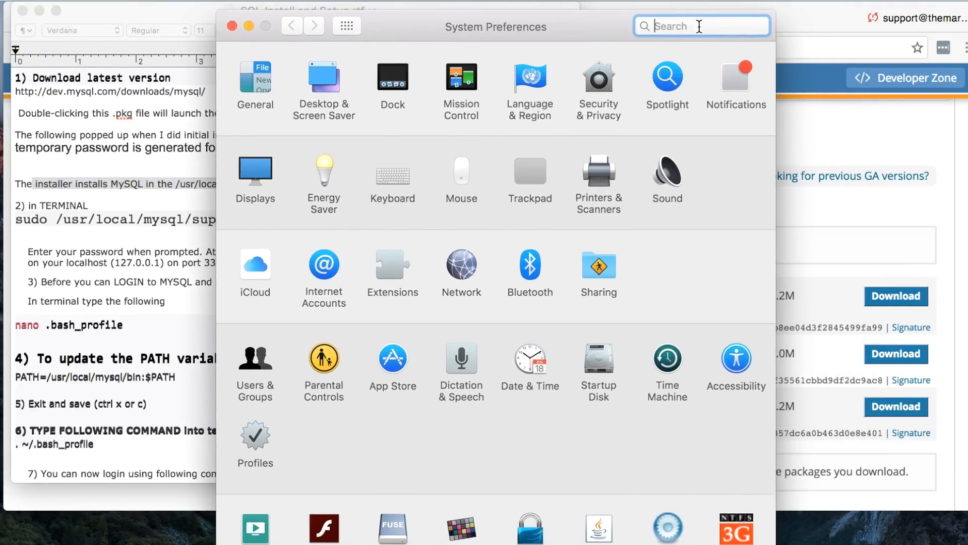
text(mysl)
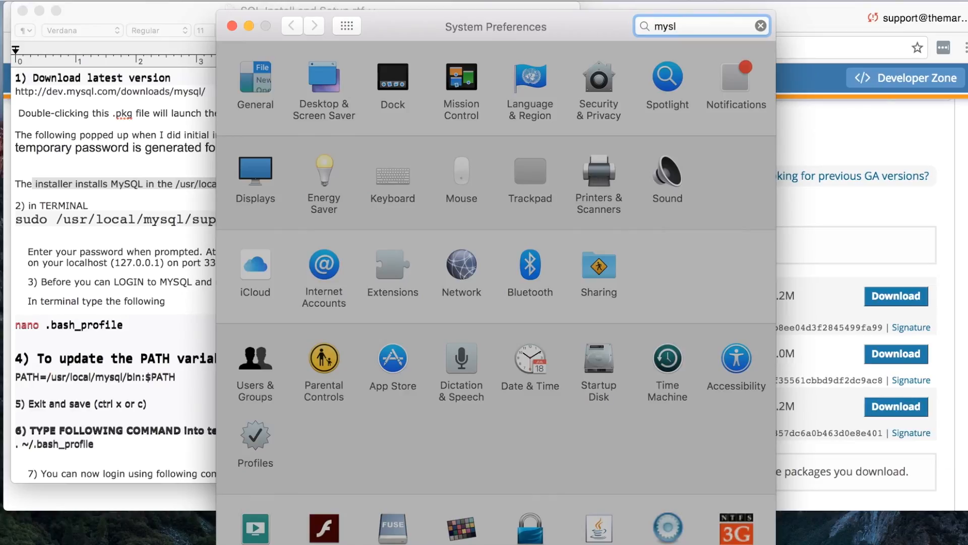
key(BackSpace)
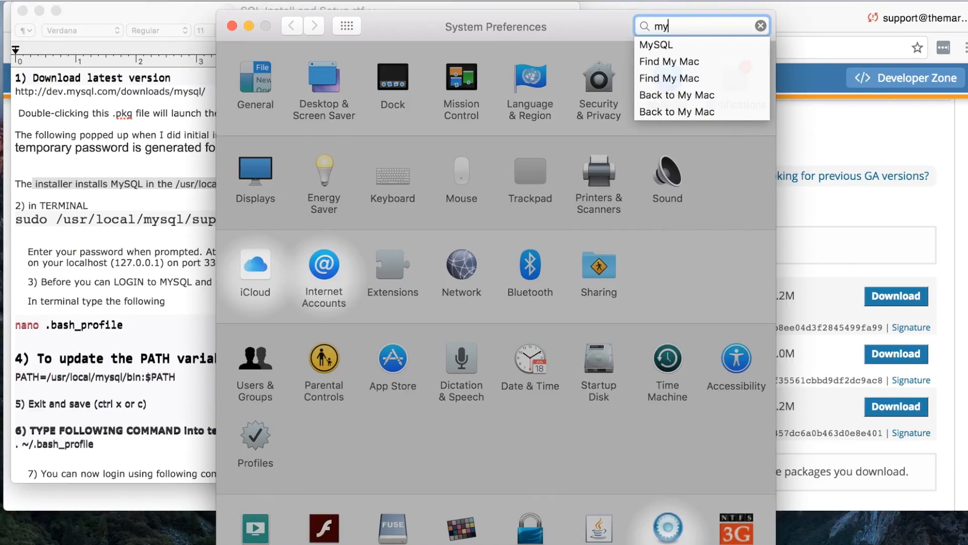
click(656, 45)
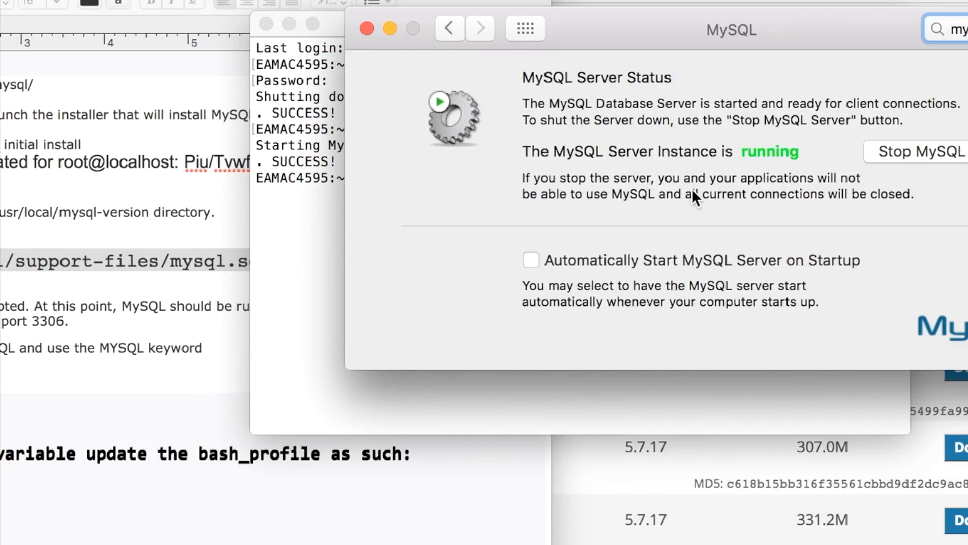
mouse_move(469, 265)
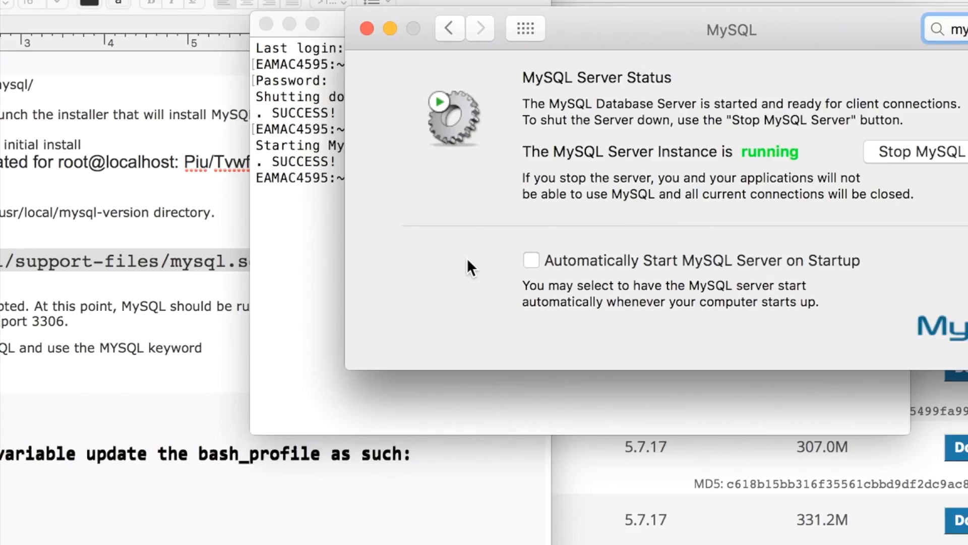
mouse_move(855, 51)
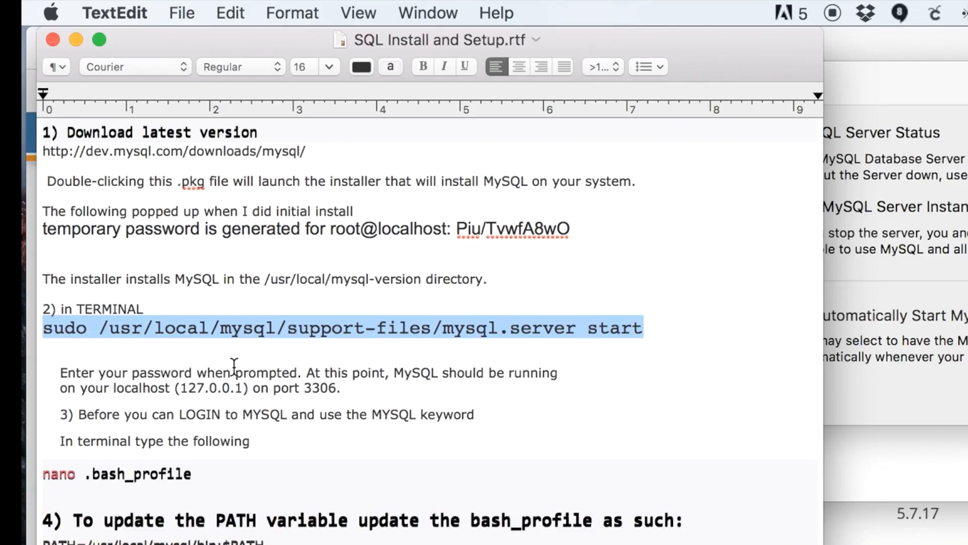
mouse_move(110, 364)
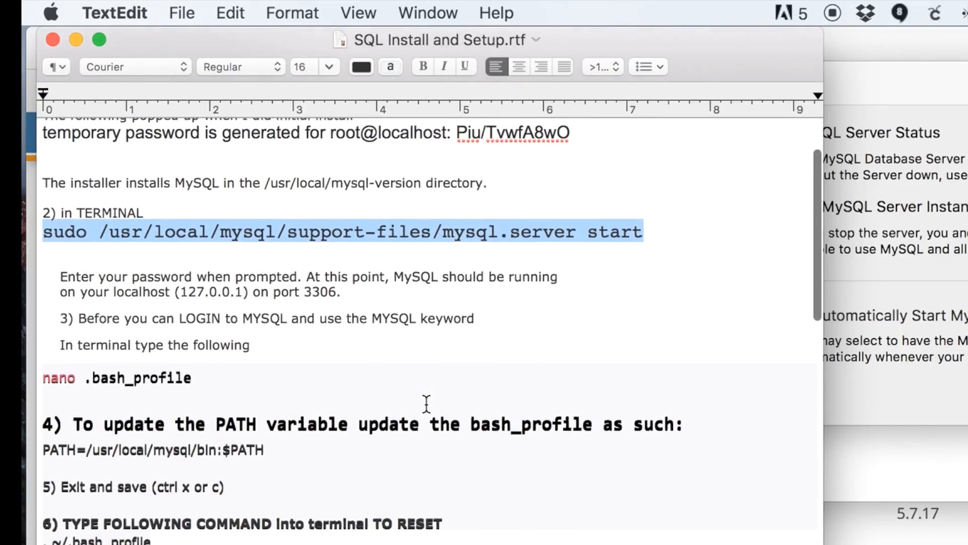
scroll(down, 3)
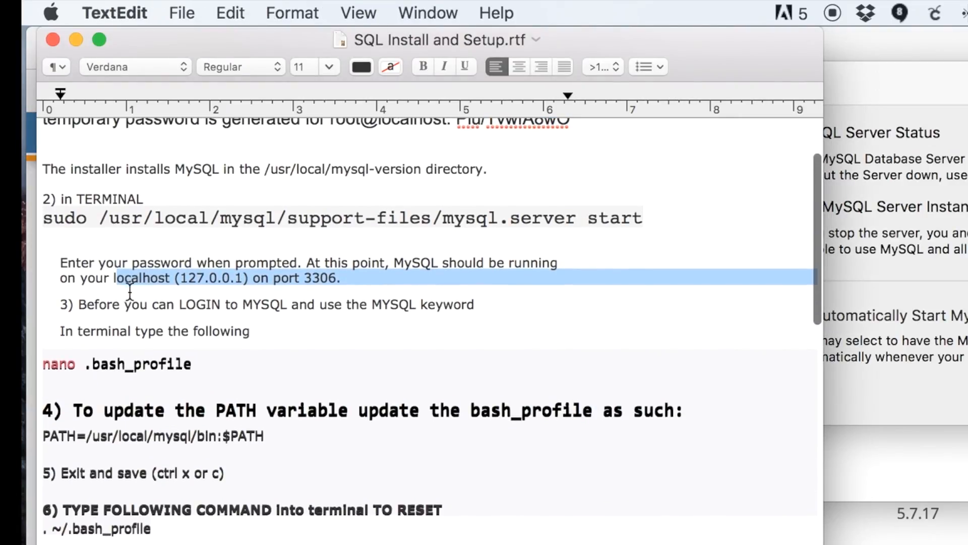
drag(114, 279, 380, 303)
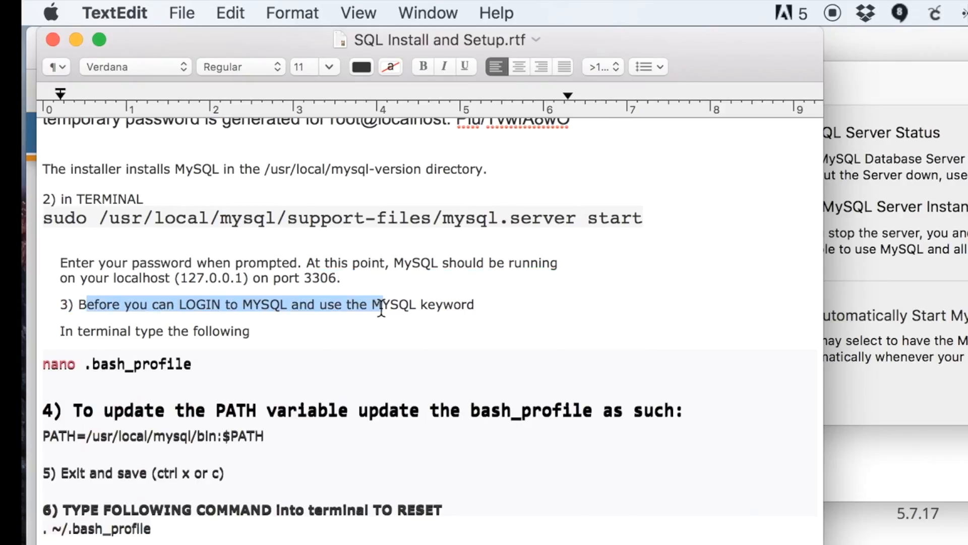
mouse_move(678, 230)
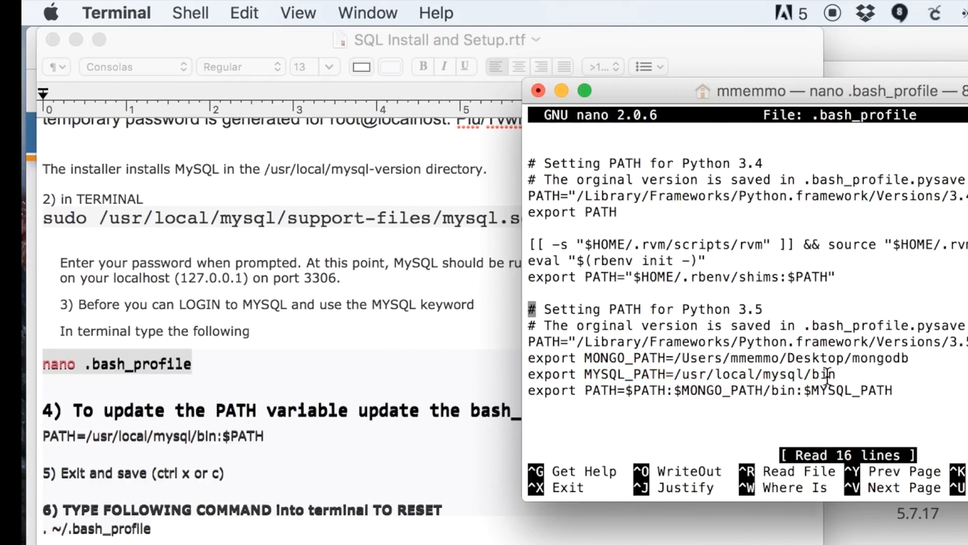
Review the MYSQL_PATH export into PATH in .bash_profile and exit nano.
drag(698, 373, 830, 373)
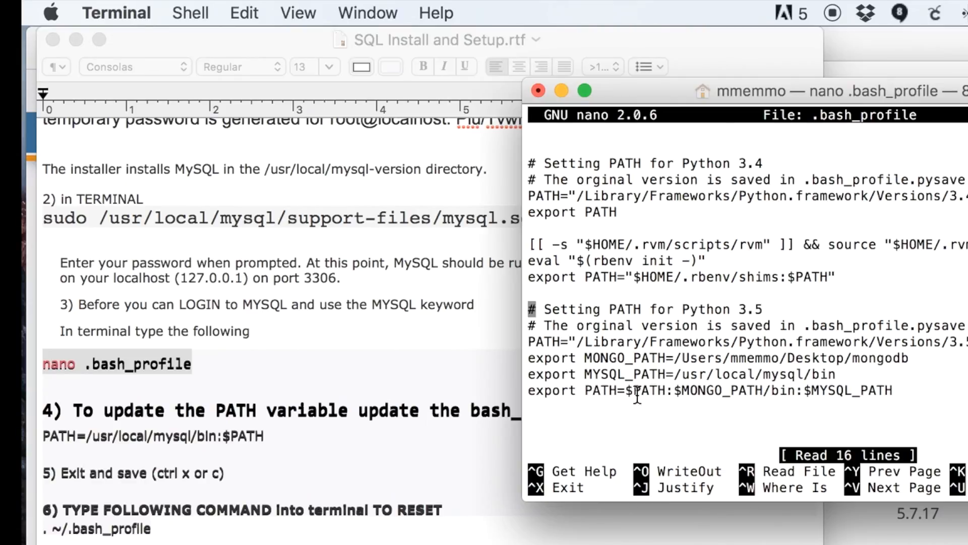
double_click(638, 389)
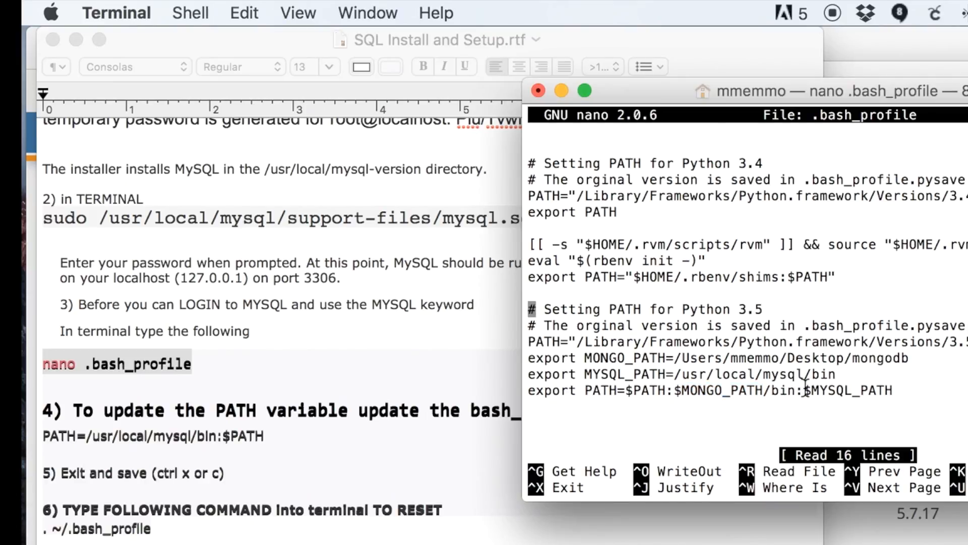
double_click(849, 390)
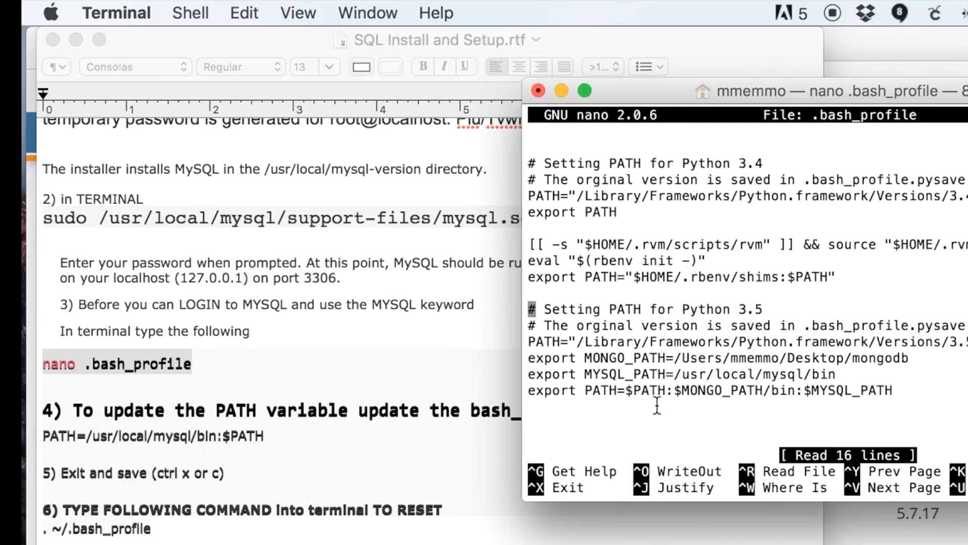
key(ctrl+x)
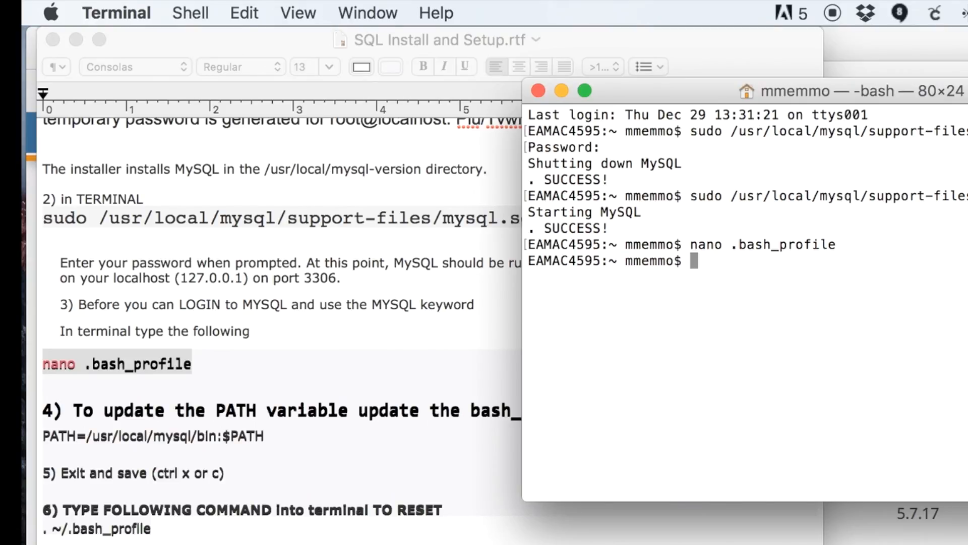
mouse_move(216, 462)
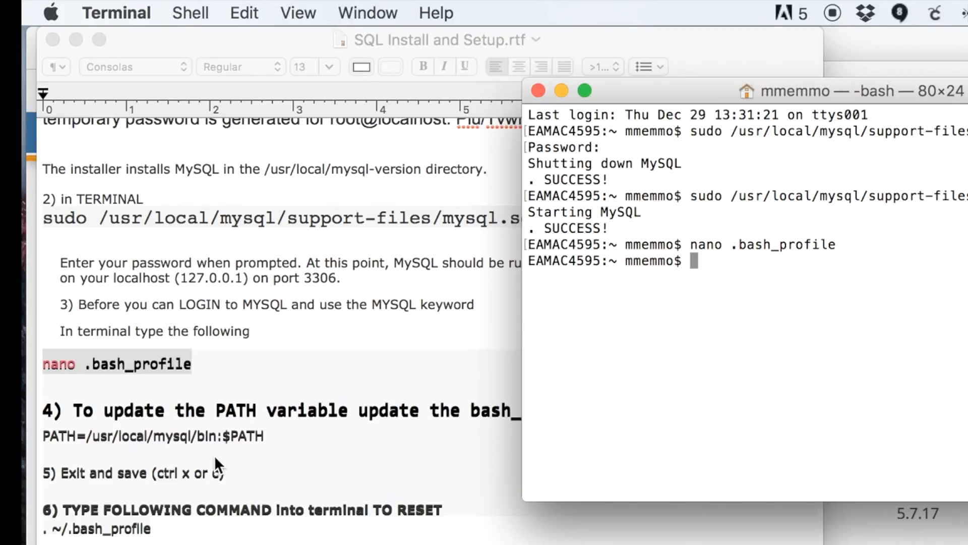
scroll(down, 3)
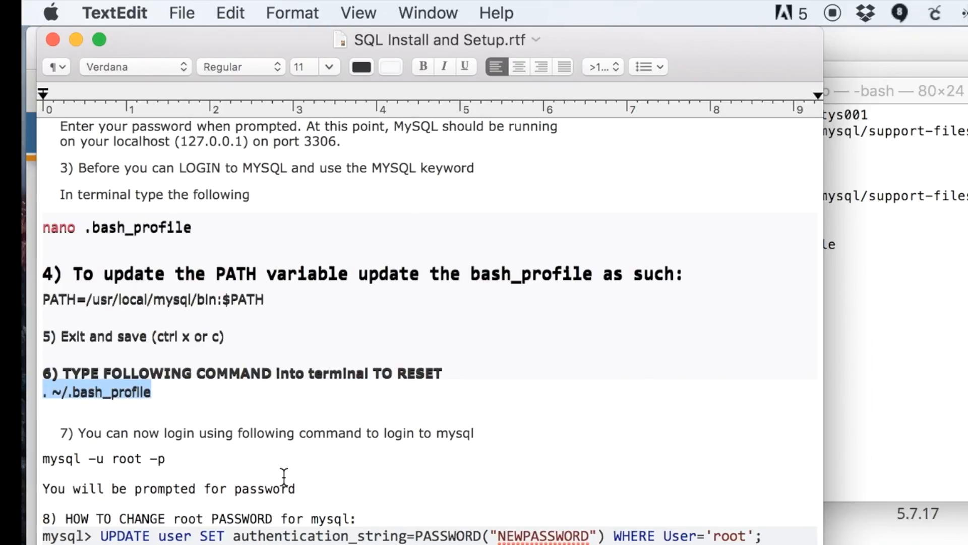
mouse_move(288, 469)
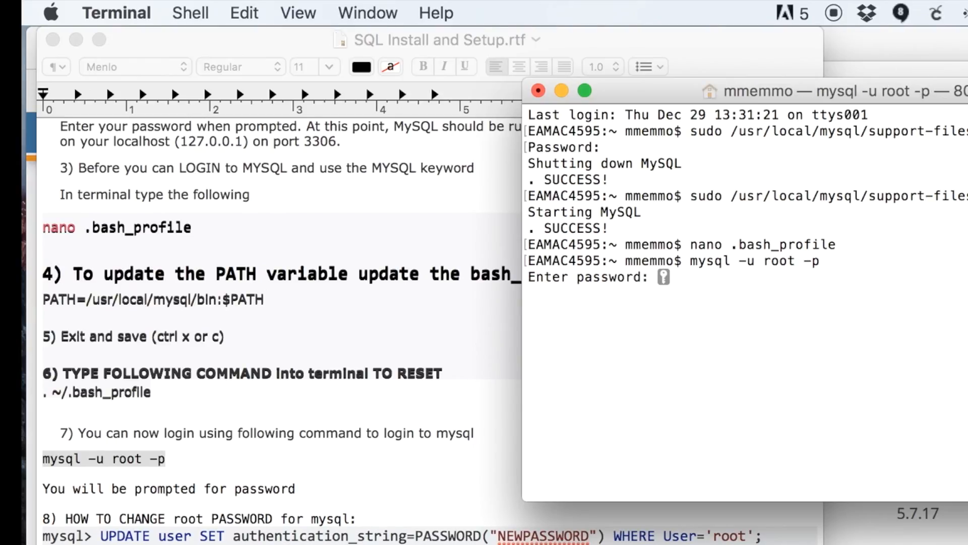
Submit the root password to reach the mysql> monitor prompt.
key(Return)
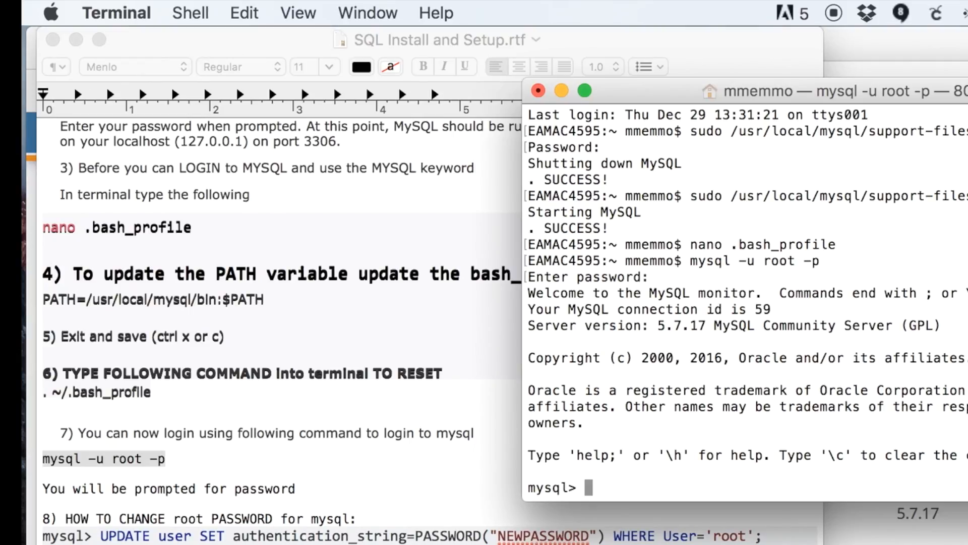
mouse_move(451, 285)
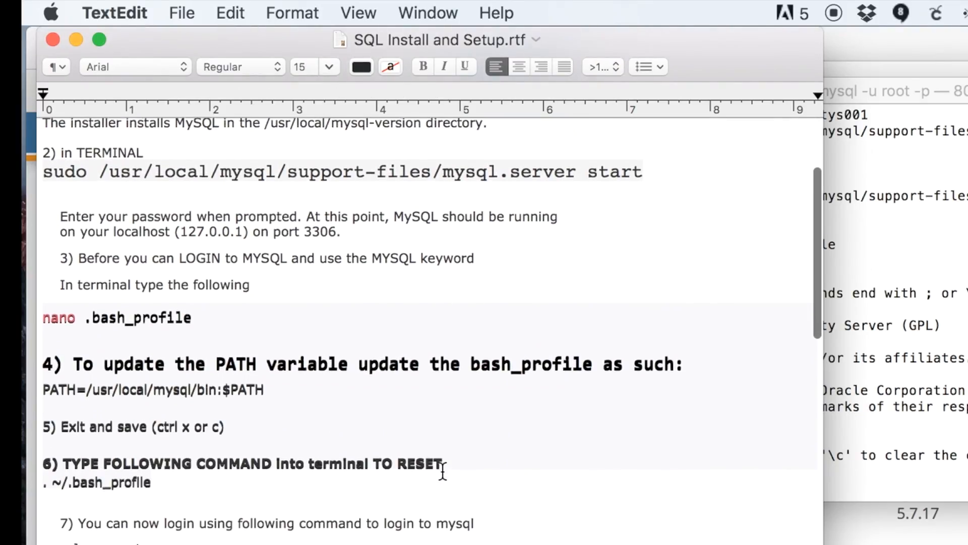
scroll(down, 3)
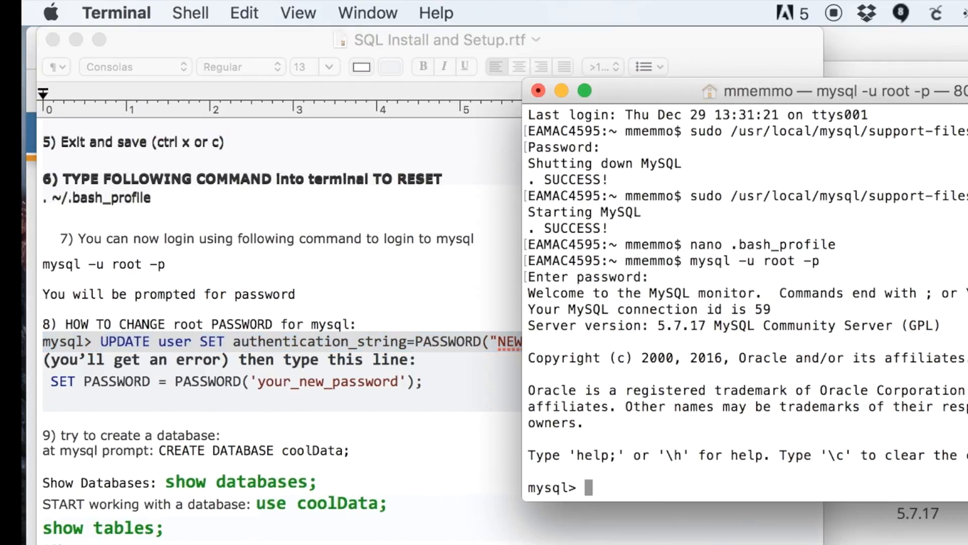
mouse_move(670, 474)
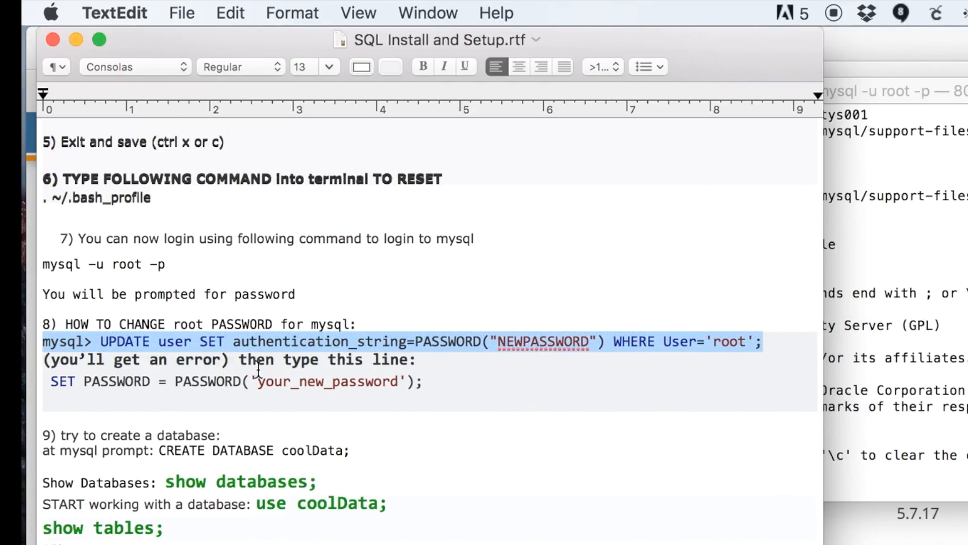
click(438, 381)
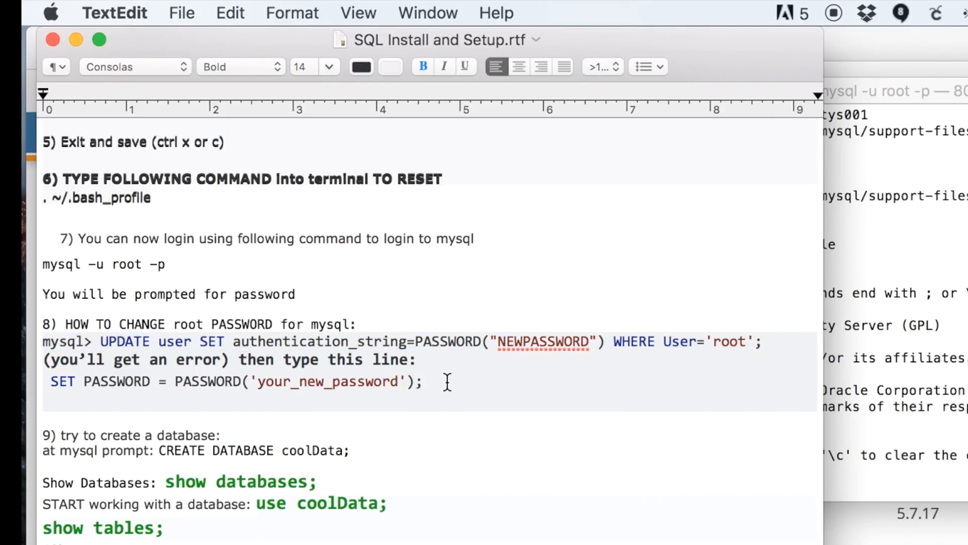
triple_click(235, 381)
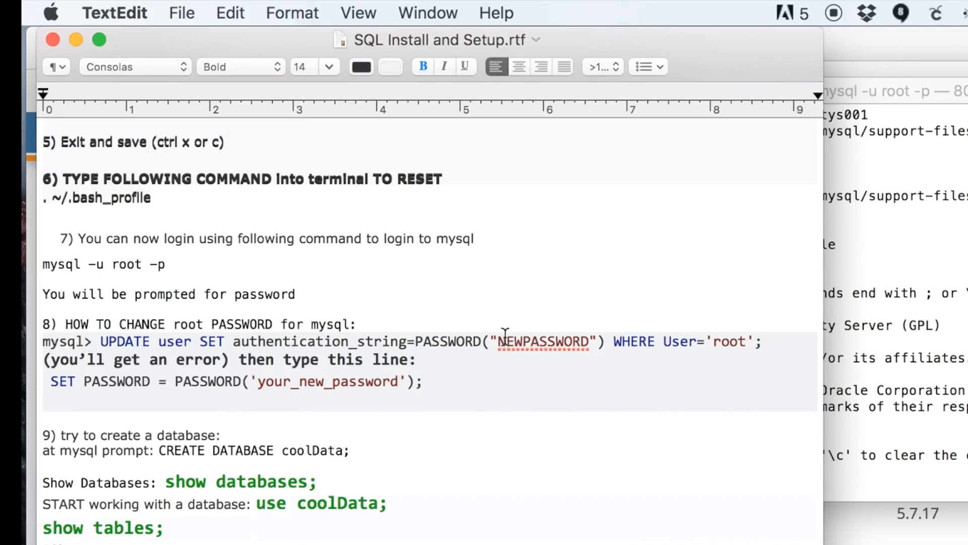
click(418, 359)
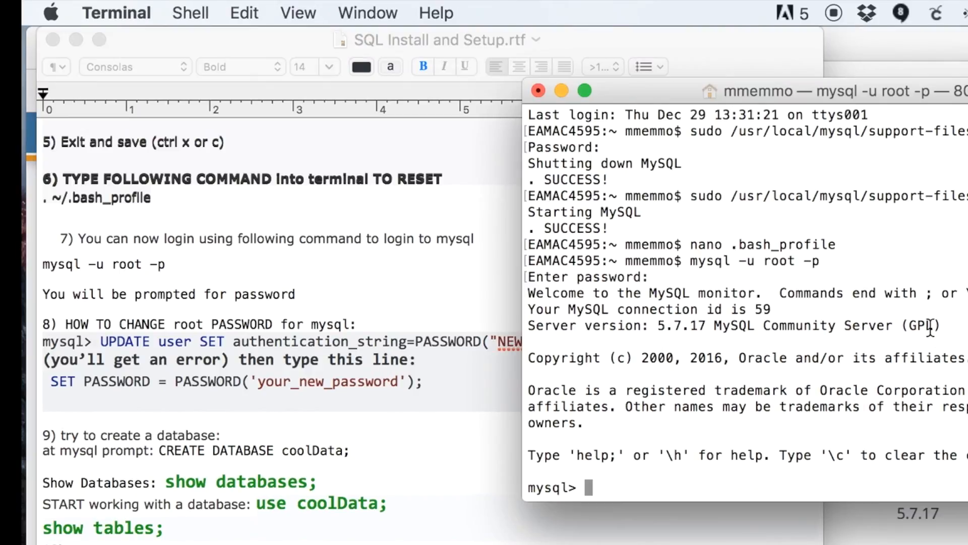
mouse_move(744, 389)
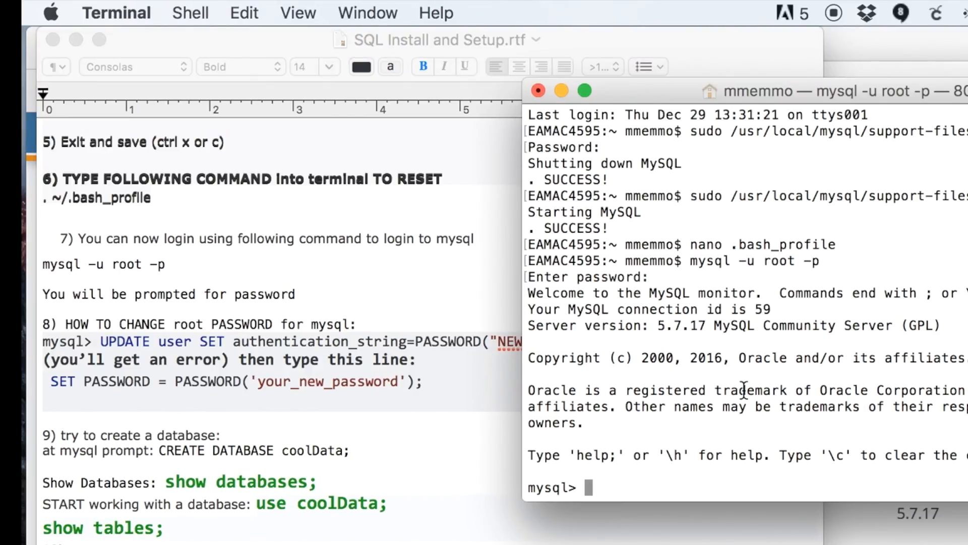
mouse_move(413, 427)
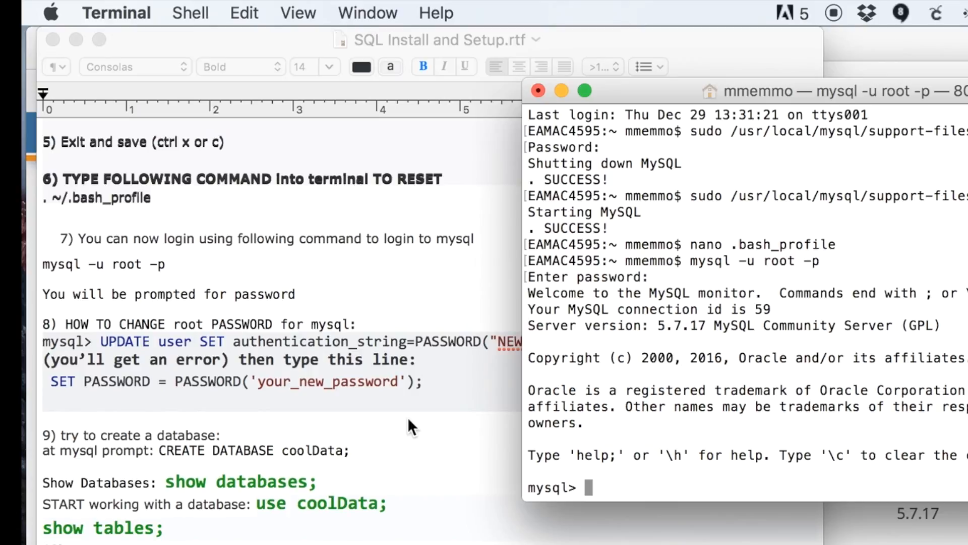
mouse_move(593, 497)
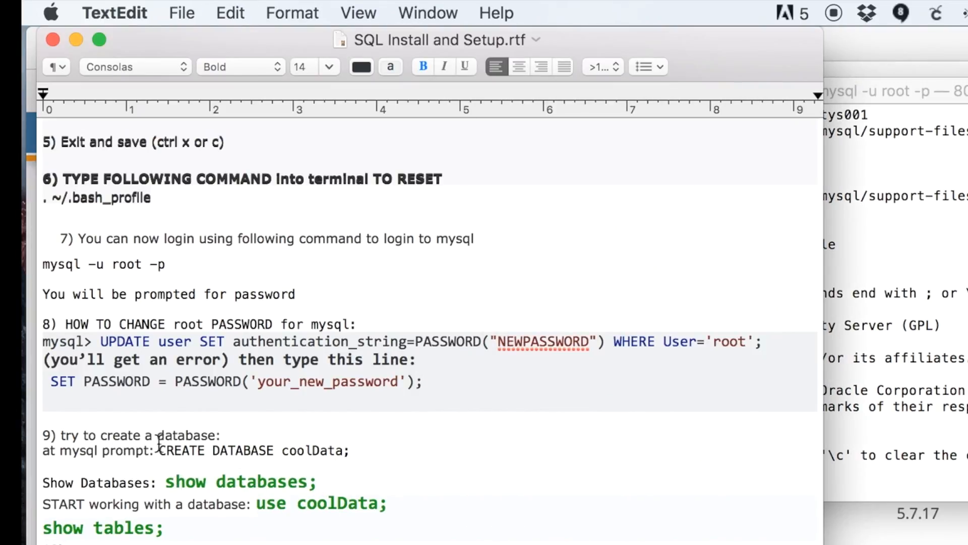
drag(159, 450, 351, 450)
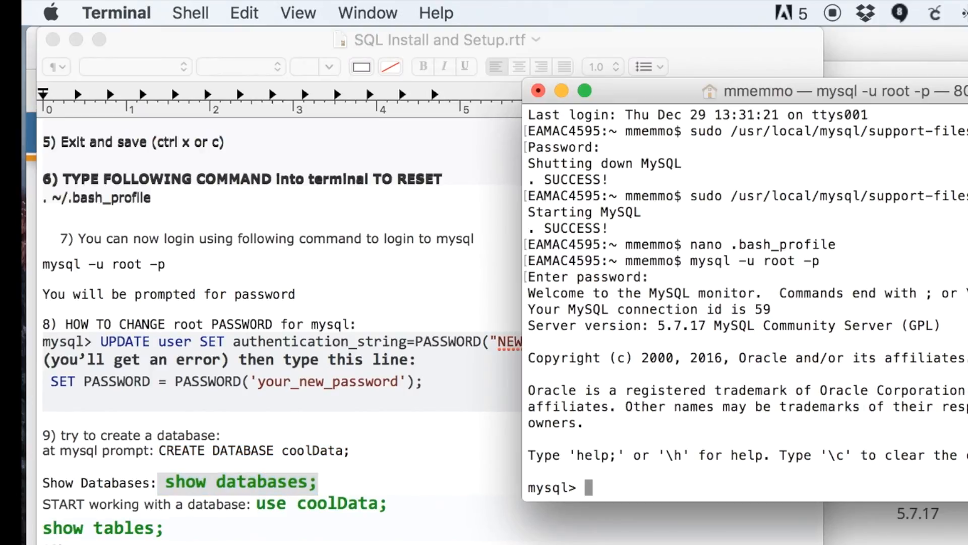
Run show databases; and highlight the six listed names including coolData and VeryCoolSchema.
text(show databases;)
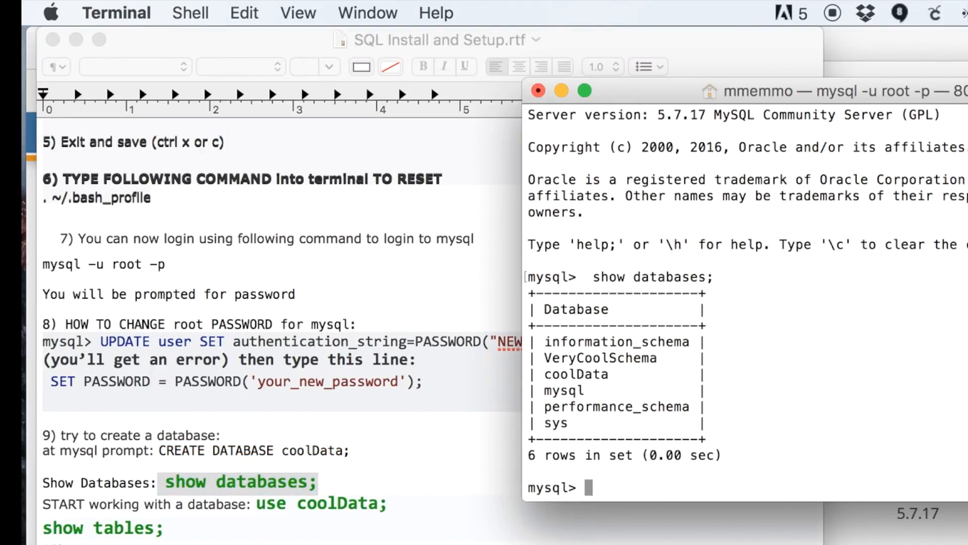
double_click(593, 373)
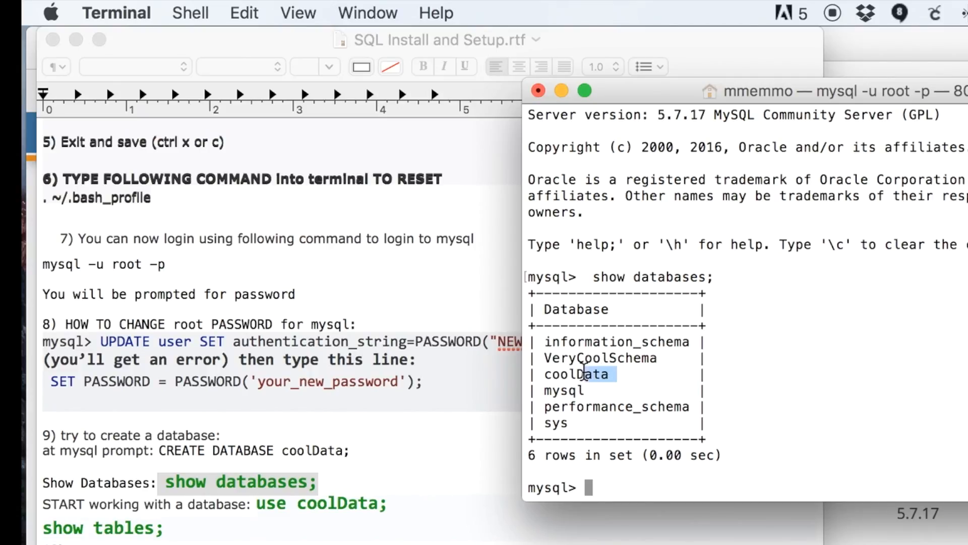
double_click(578, 374)
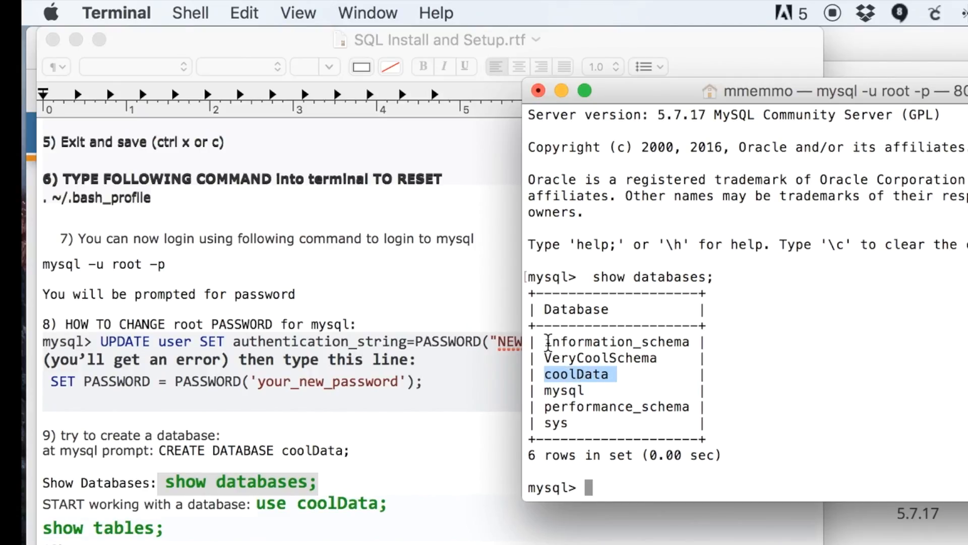
drag(544, 342, 617, 425)
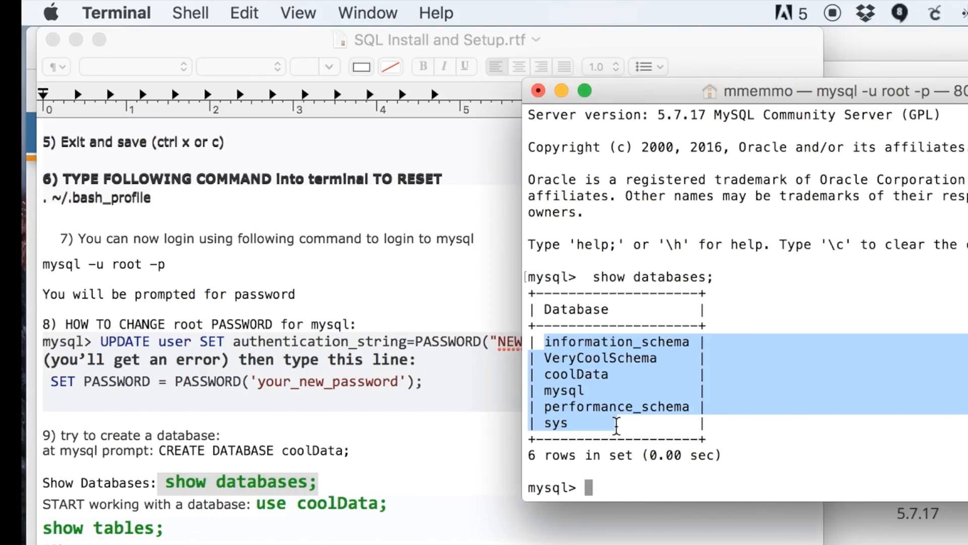
mouse_move(646, 397)
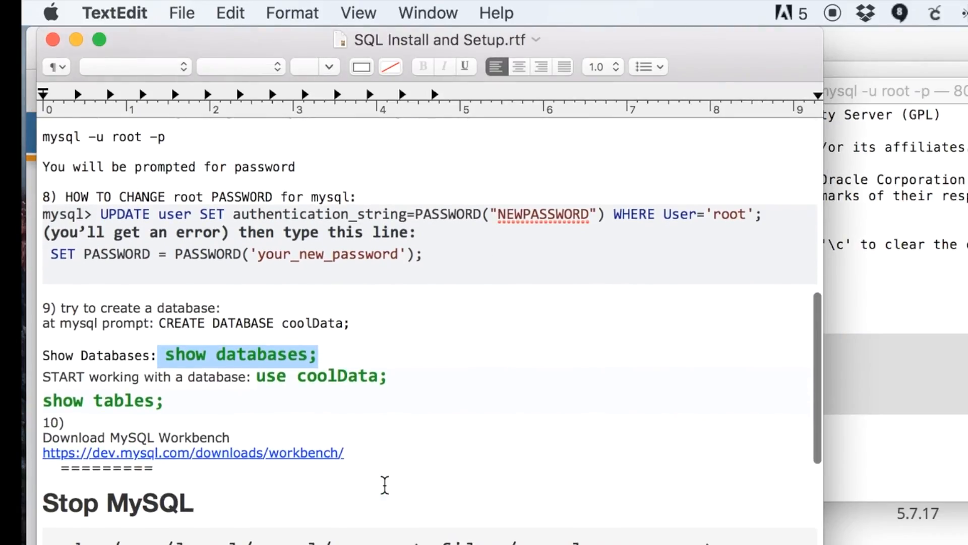
mouse_move(301, 464)
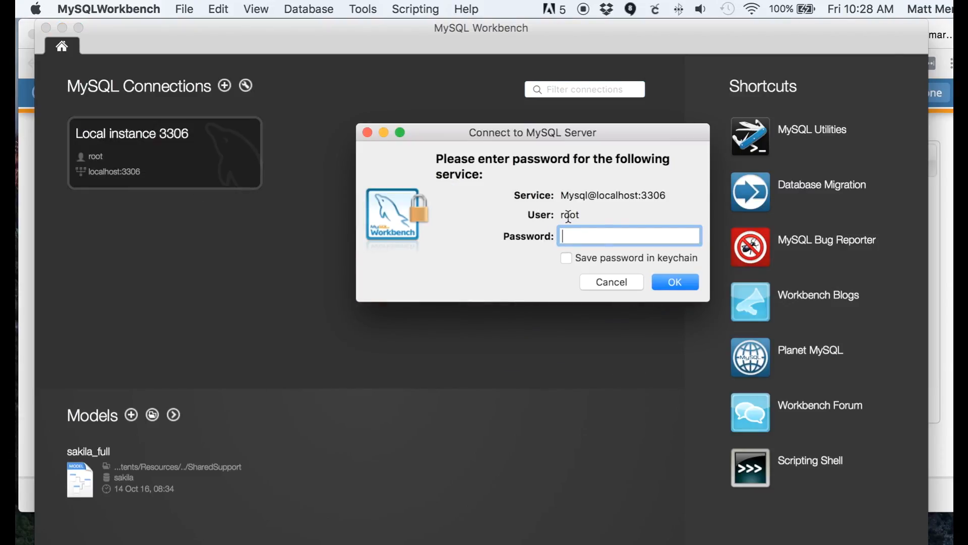
Enter the root password to connect Workbench to Local instance 3306.
text(•)
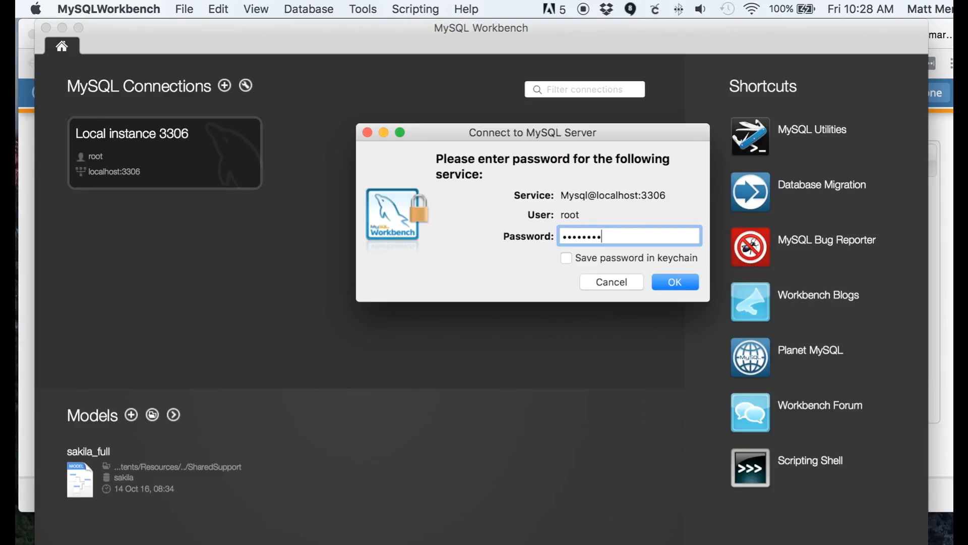
click(675, 282)
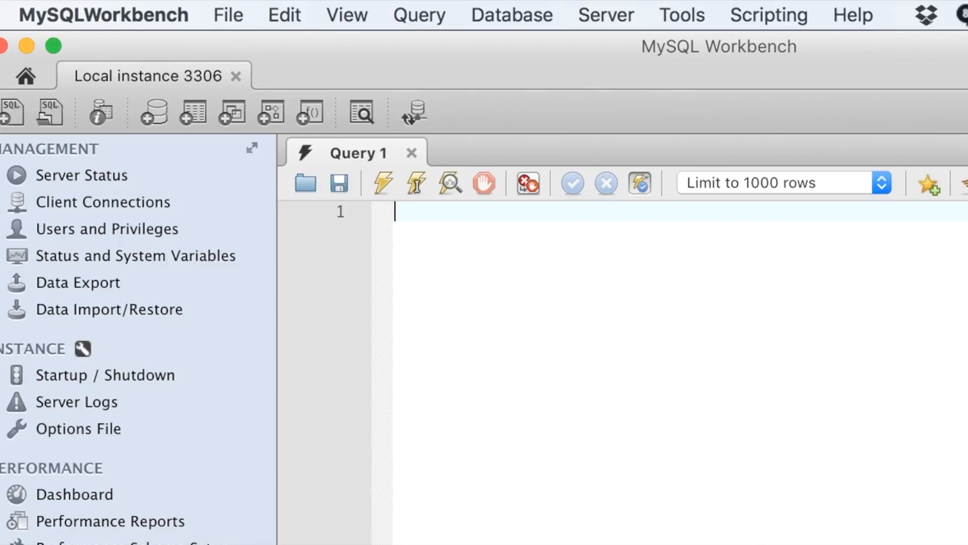
mouse_move(599, 70)
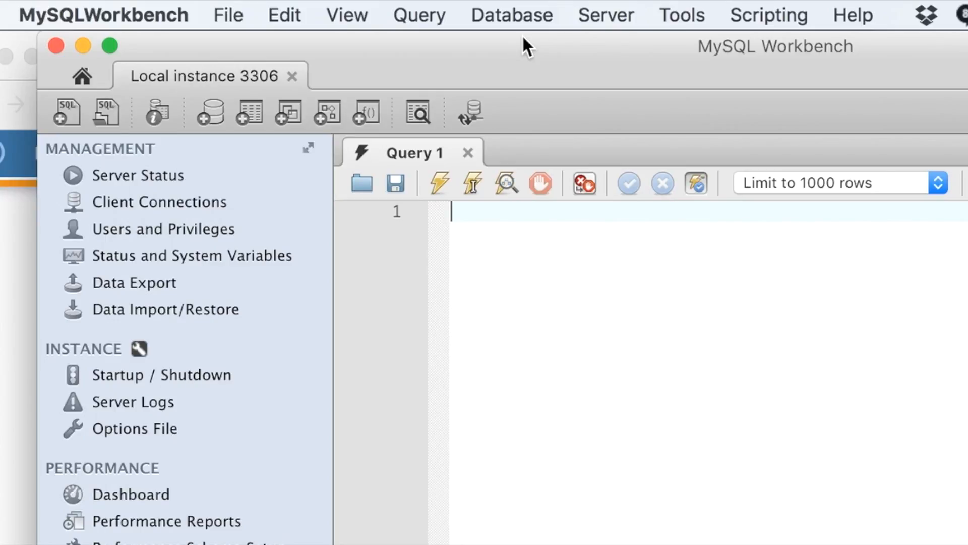
mouse_move(631, 9)
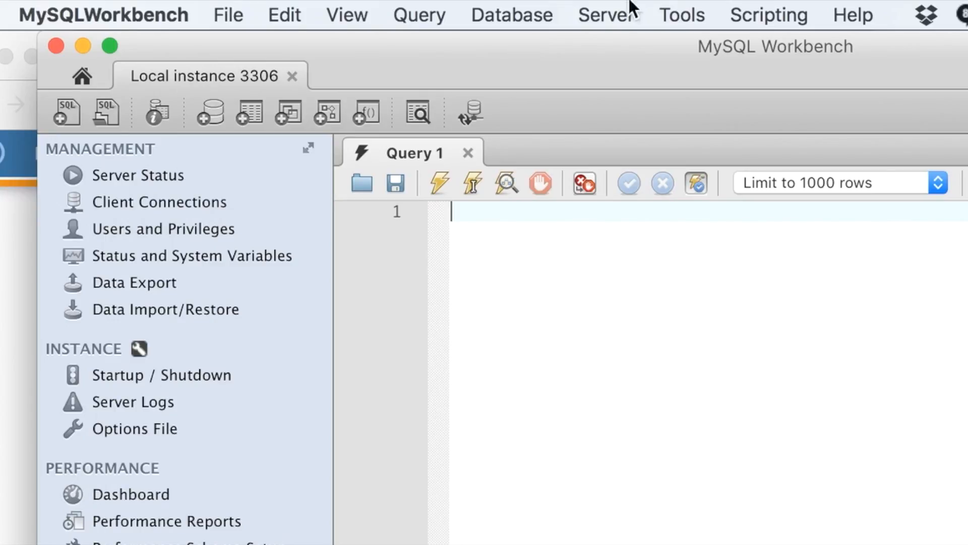